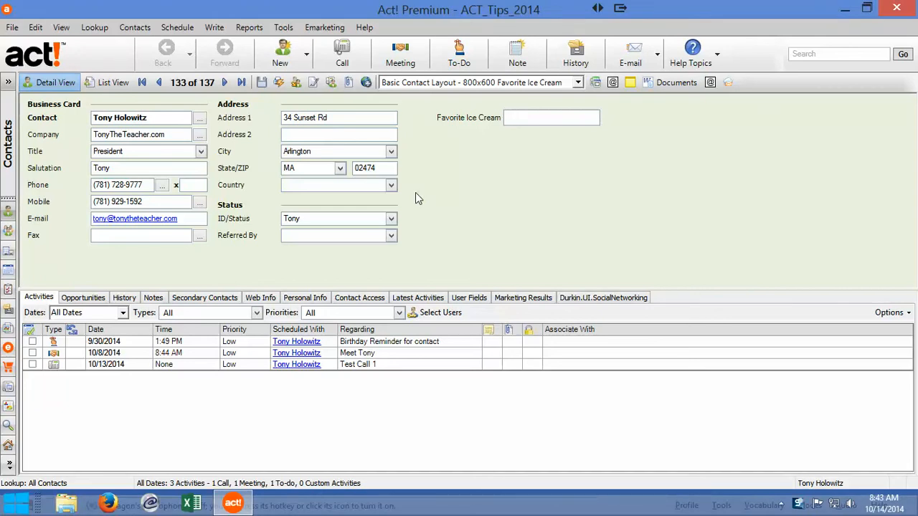
Step: Open Tools > Define Fields to show the contact field definitions
{"action": "left_click", "coordinate": [551, 117]}
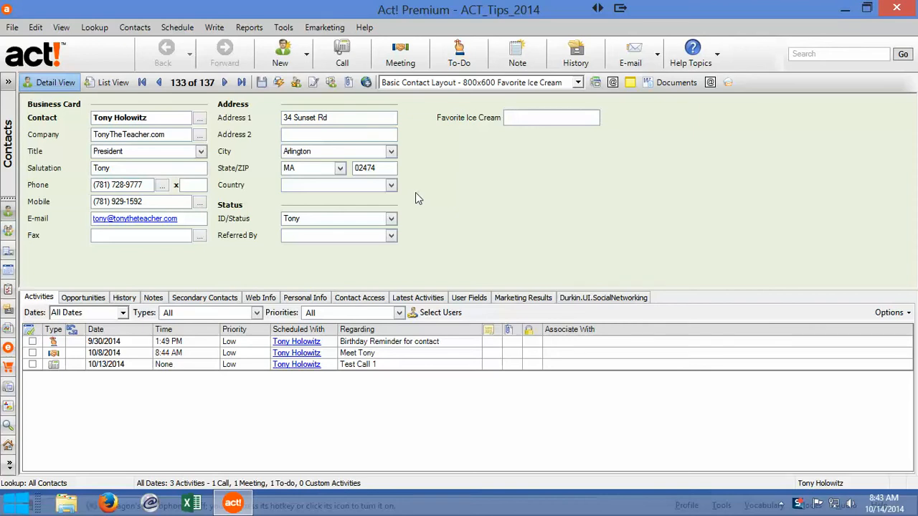
{"action": "left_click", "coordinate": [550, 117]}
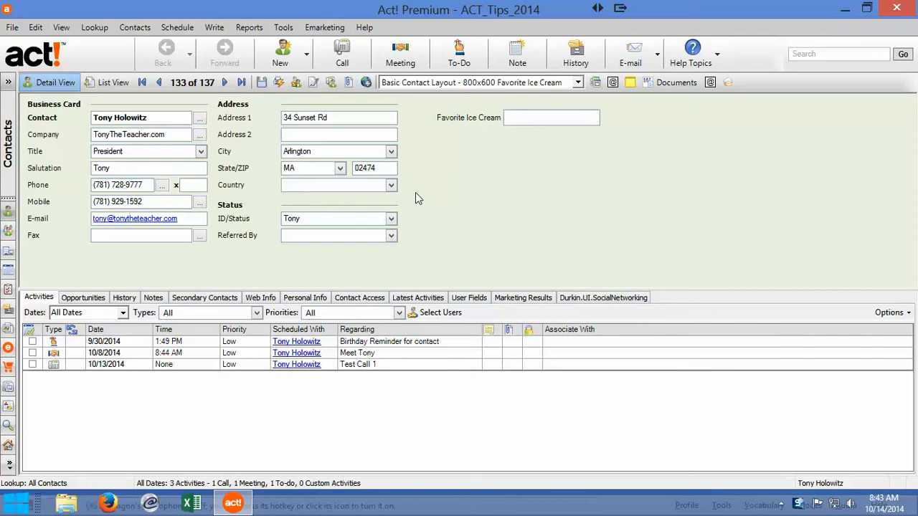
{"action": "left_click", "coordinate": [551, 117]}
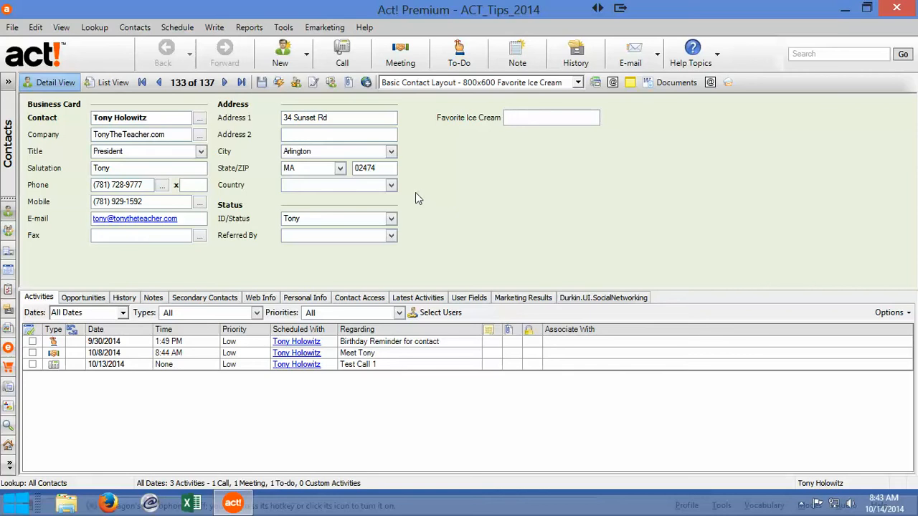
{"action": "left_click", "coordinate": [551, 117]}
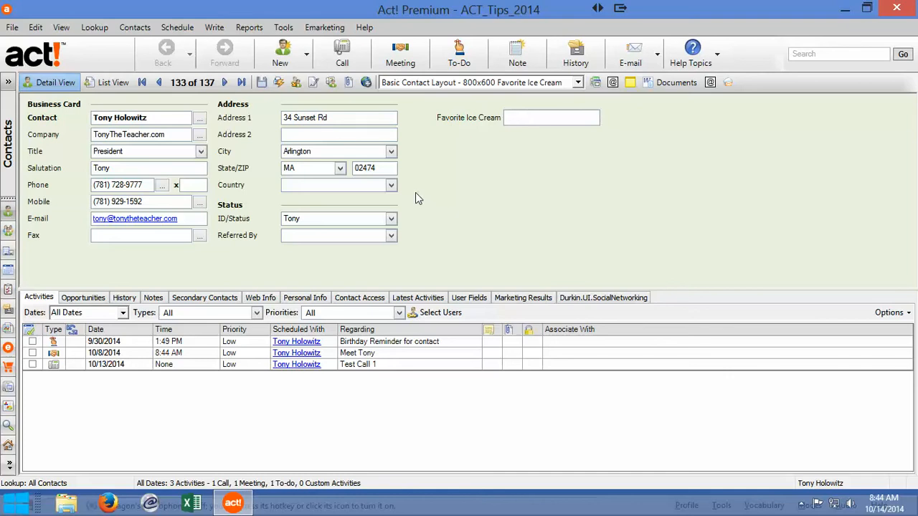
{"action": "left_click", "coordinate": [551, 117]}
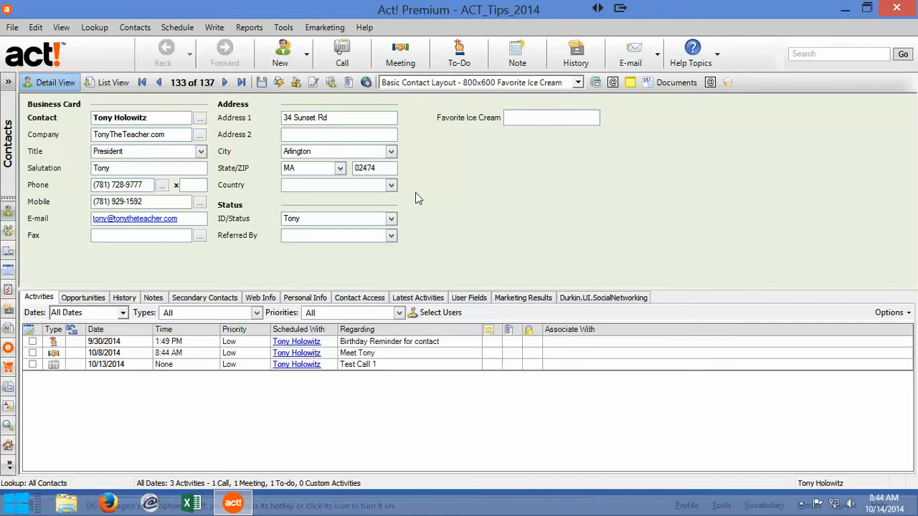
{"action": "left_click", "coordinate": [551, 117]}
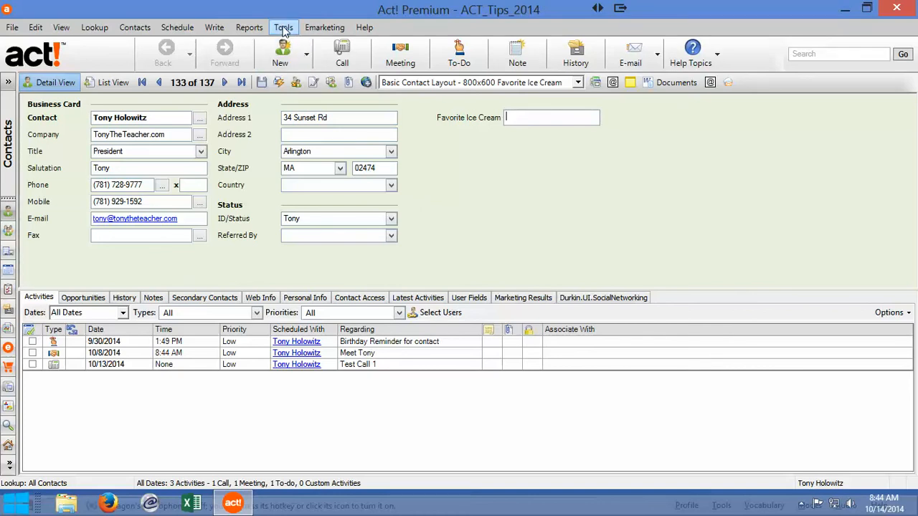
{"action": "left_click", "coordinate": [284, 28]}
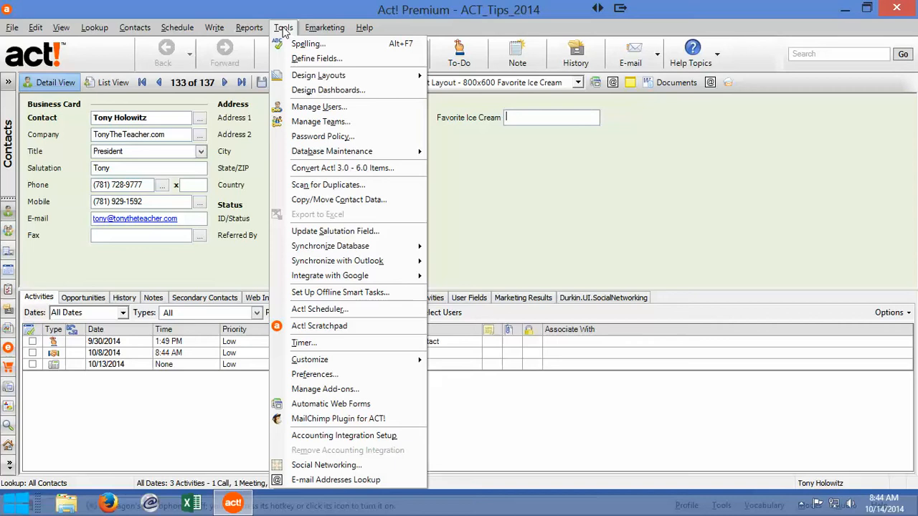
{"action": "mouse_move", "coordinate": [316, 58]}
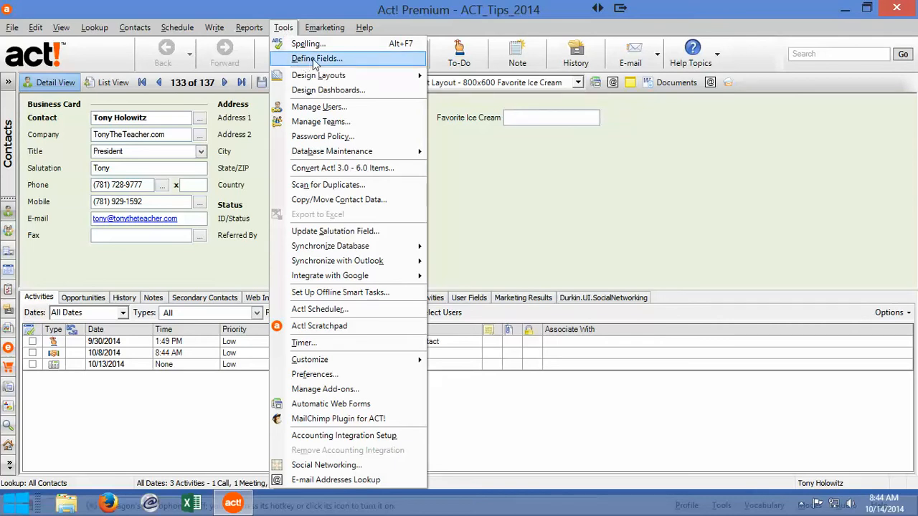
{"action": "left_click", "coordinate": [318, 58]}
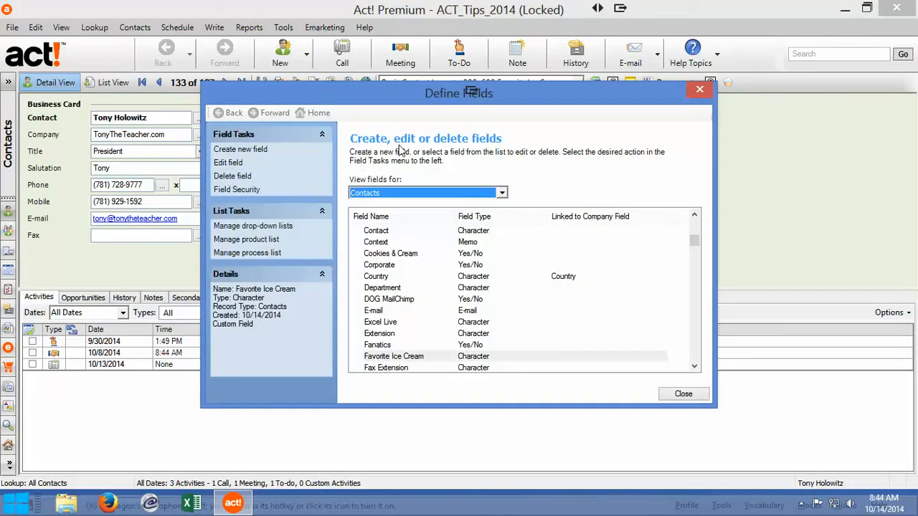
{"action": "mouse_move", "coordinate": [482, 260]}
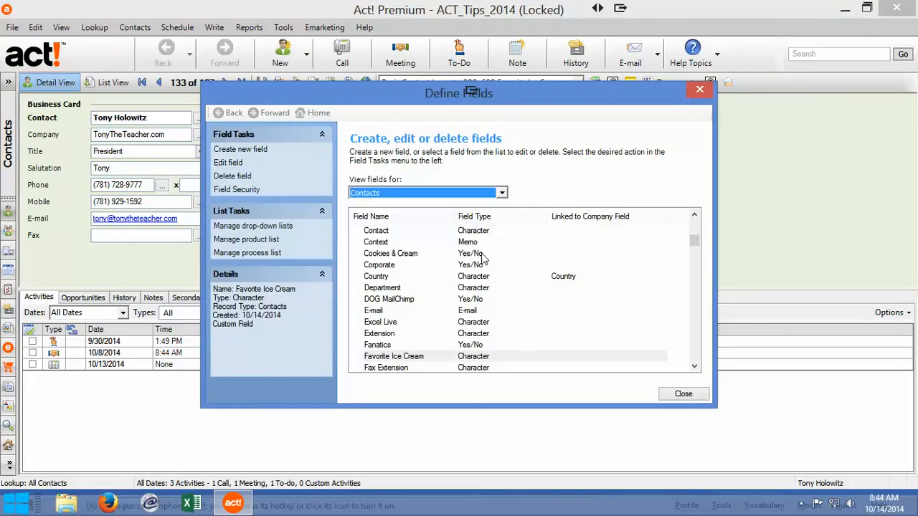
{"action": "mouse_move", "coordinate": [253, 226]}
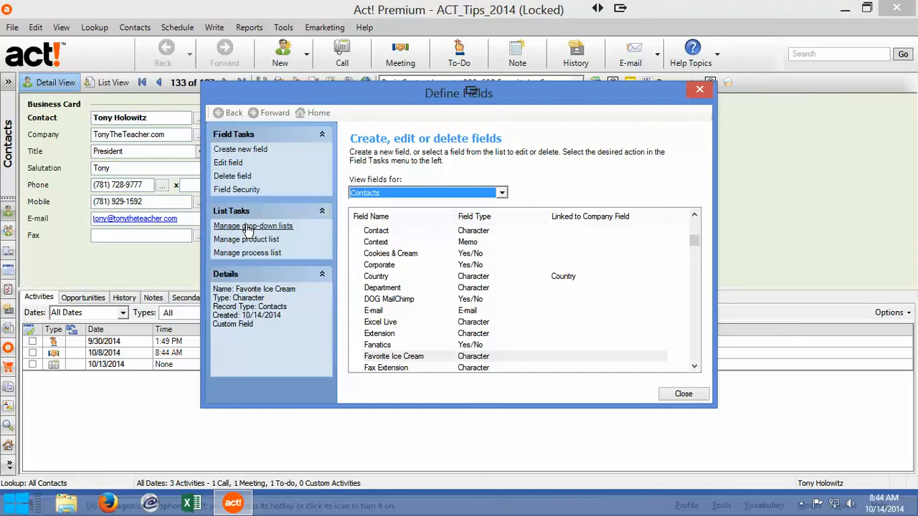
{"action": "mouse_move", "coordinate": [240, 233]}
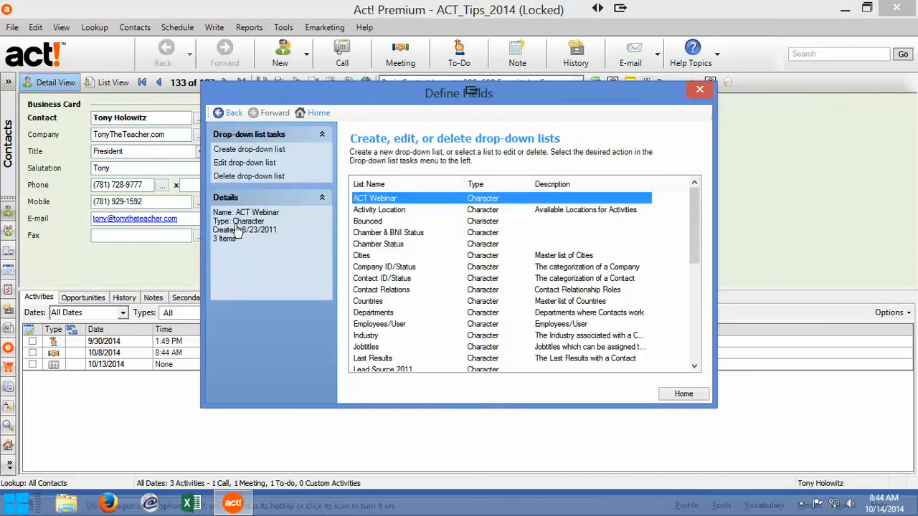
{"action": "mouse_move", "coordinate": [474, 198]}
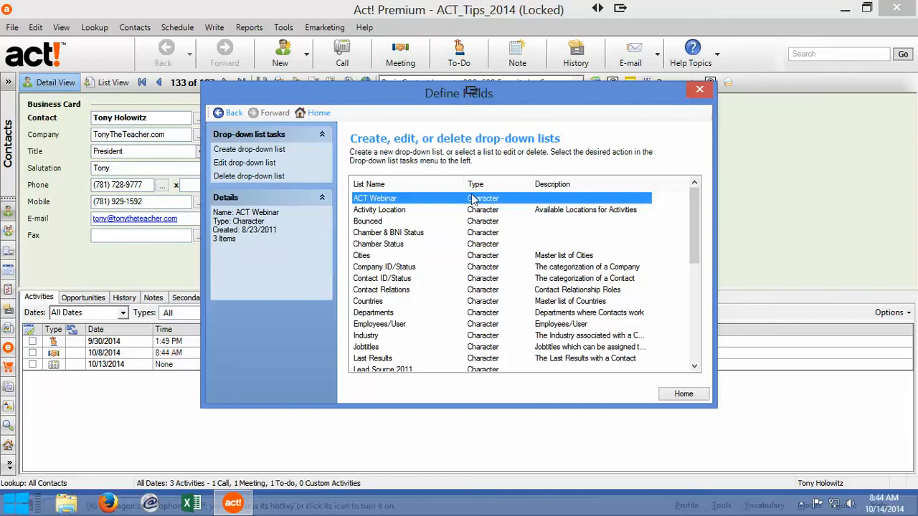
{"action": "mouse_move", "coordinate": [249, 149]}
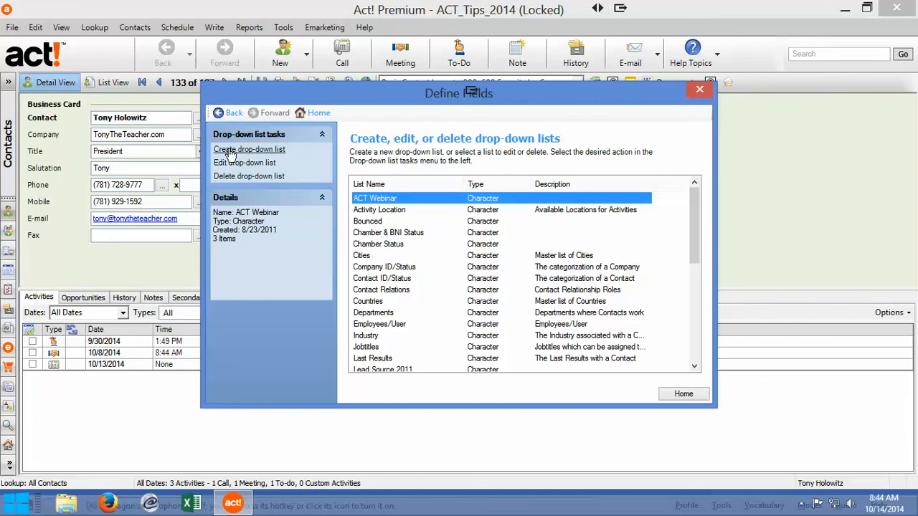
Step: Create a new drop-down list named 'Favorite Ice Cream'
{"action": "left_click", "coordinate": [249, 150]}
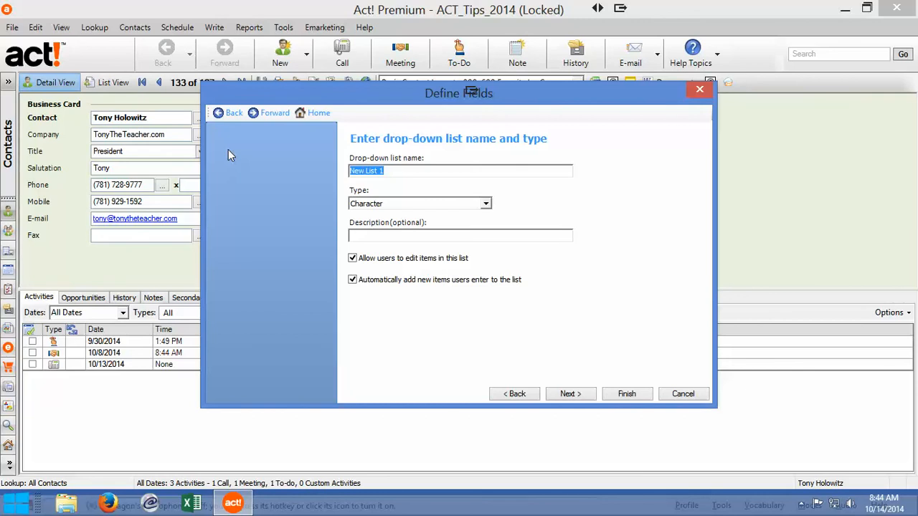
{"action": "type", "text": "Favorite Ice C"}
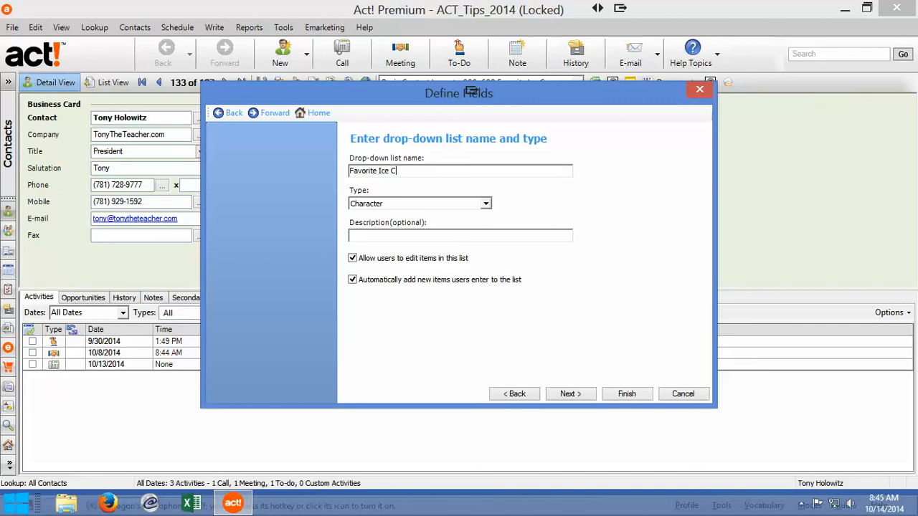
{"action": "type", "text": "ream"}
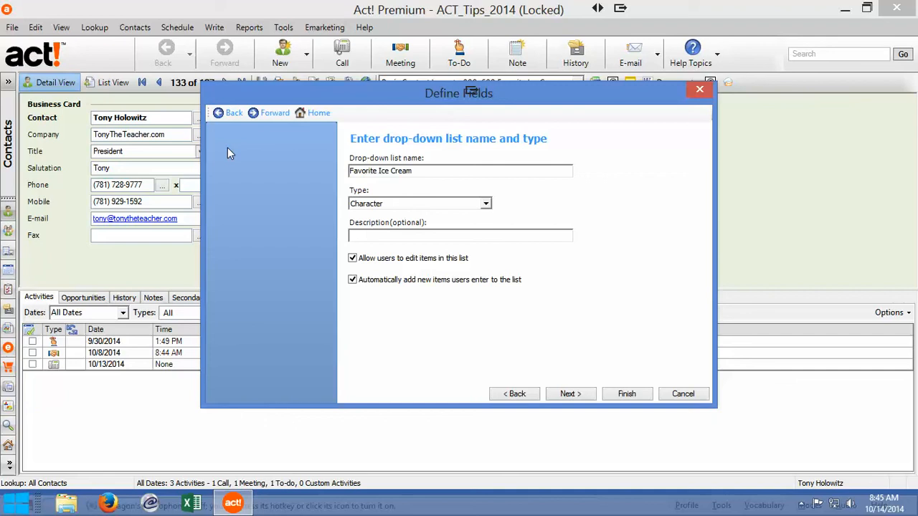
{"action": "mouse_move", "coordinate": [398, 213]}
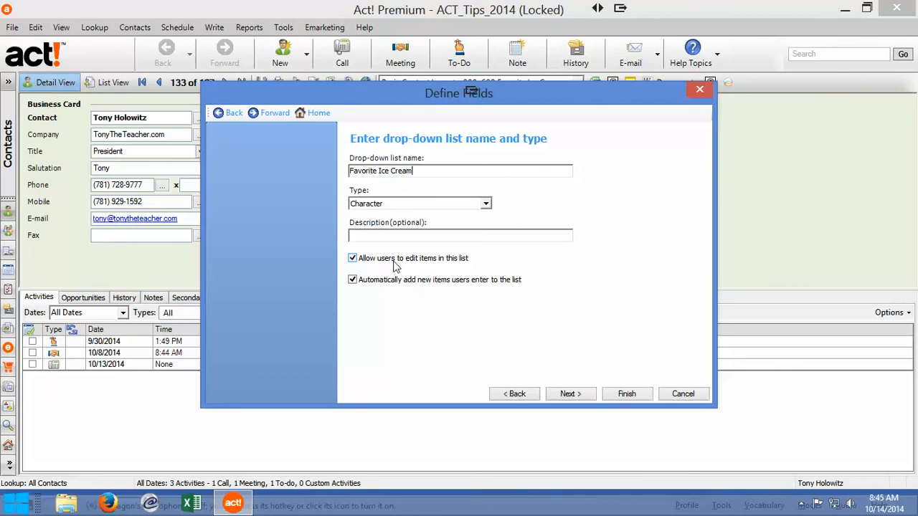
{"action": "mouse_move", "coordinate": [480, 267]}
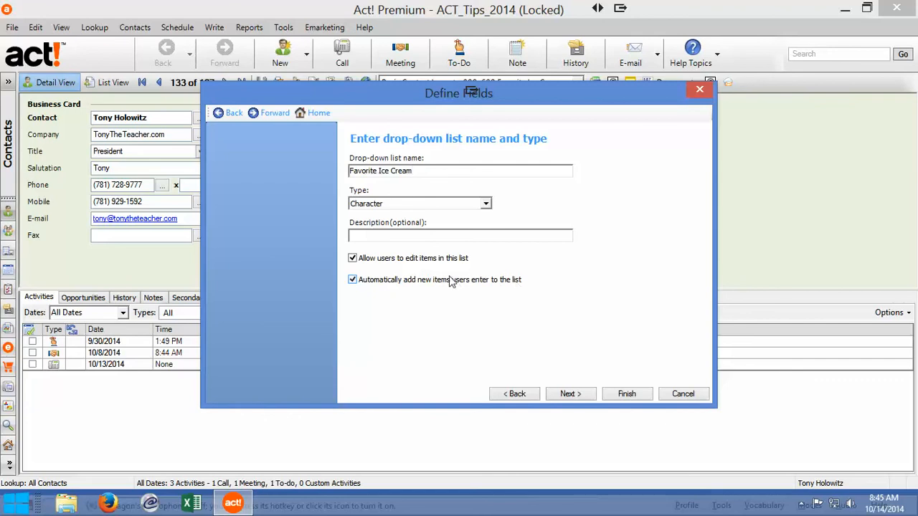
{"action": "mouse_move", "coordinate": [397, 269]}
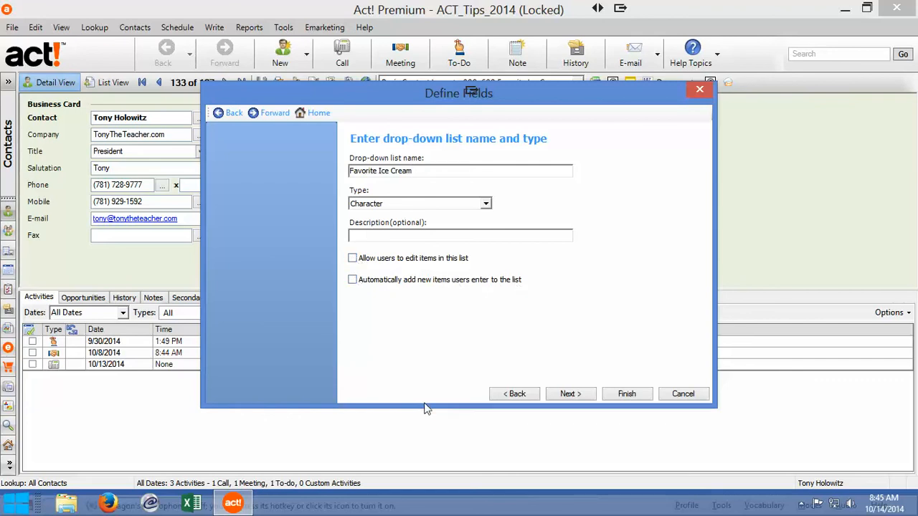
{"action": "mouse_move", "coordinate": [570, 394]}
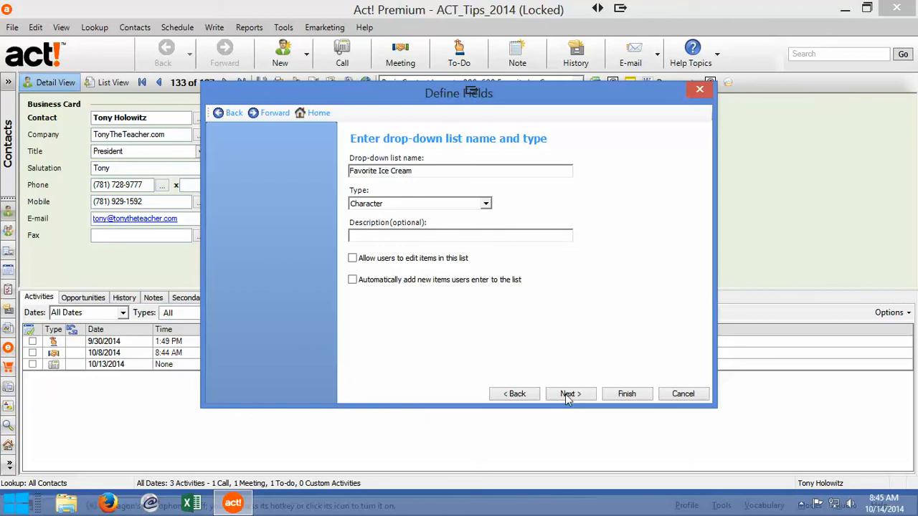
Step: Enter the list values Vanilla, Chocolate and Strawberry
{"action": "left_click", "coordinate": [571, 394]}
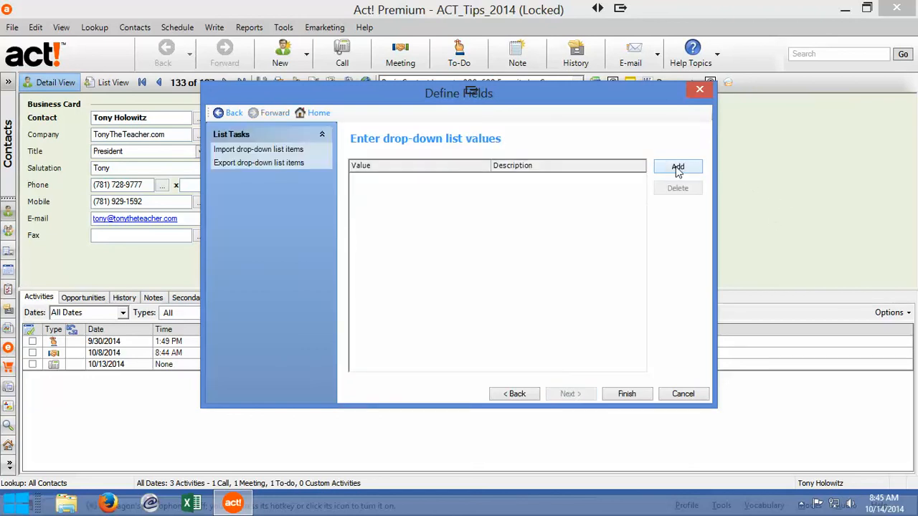
{"action": "left_click", "coordinate": [677, 166]}
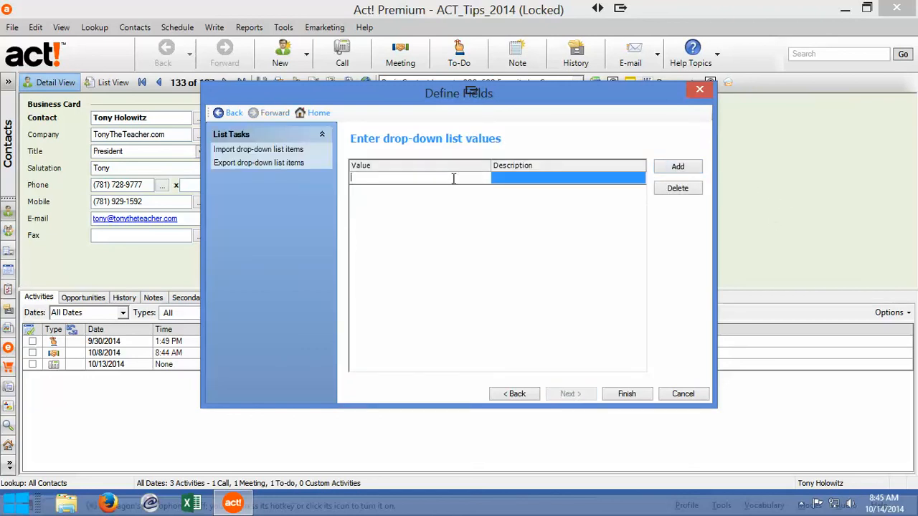
{"action": "type", "text": "Vanilla"}
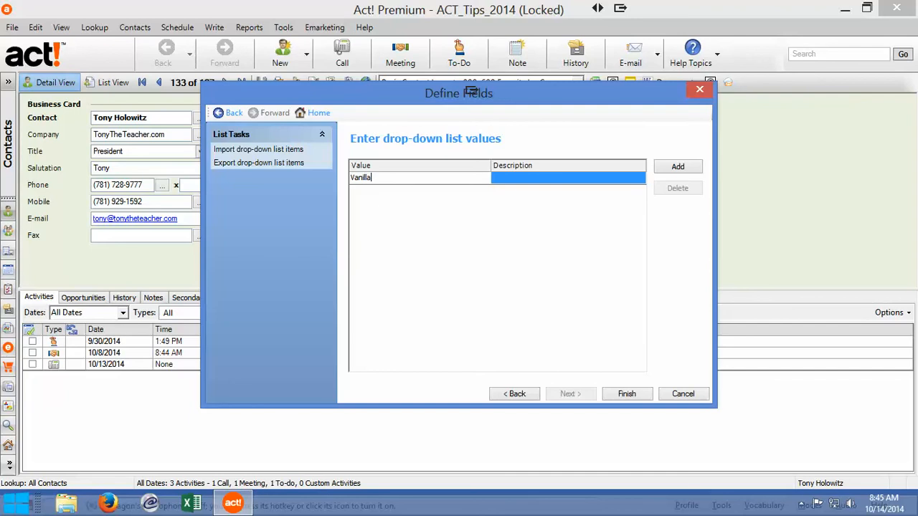
{"action": "left_click", "coordinate": [677, 167]}
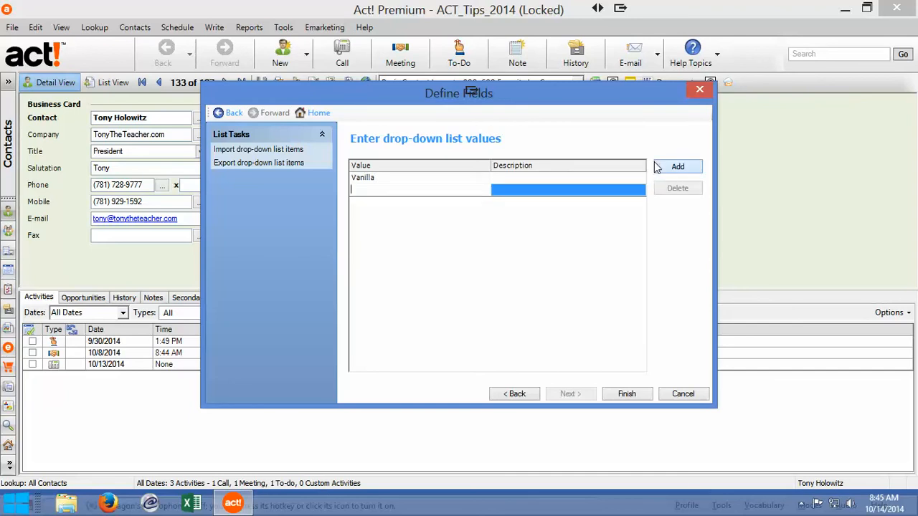
{"action": "type", "text": "Chol"}
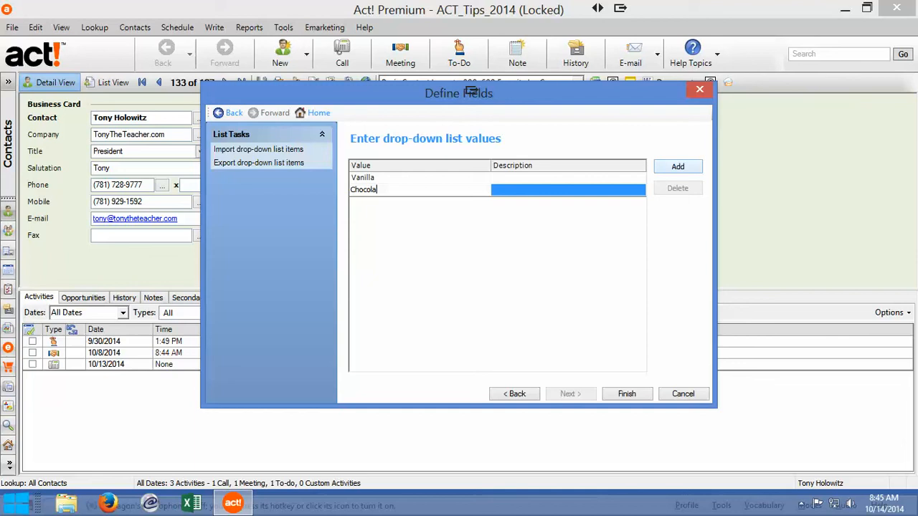
{"action": "left_click", "coordinate": [677, 166]}
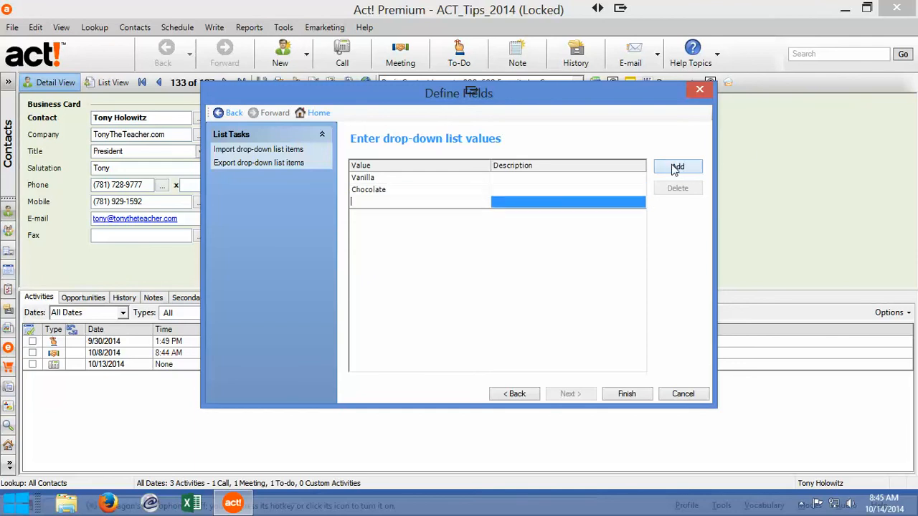
{"action": "type", "text": "Str"}
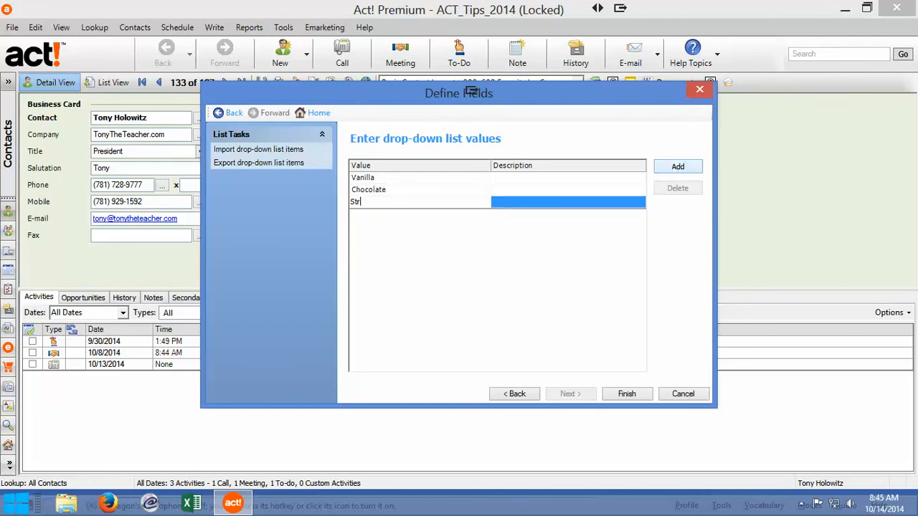
{"action": "type", "text": "awberry"}
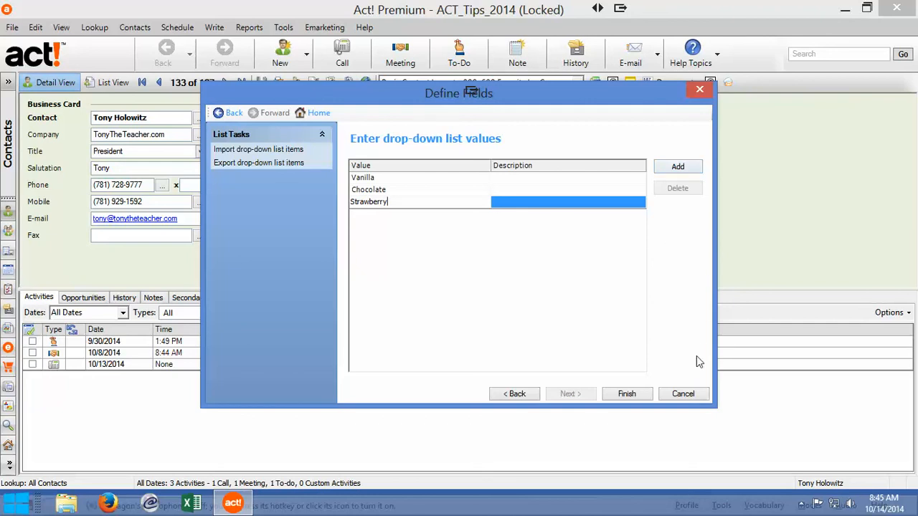
Step: Finish the wizard to save the three-flavour Favorite Ice Cream list
{"action": "left_click", "coordinate": [626, 394]}
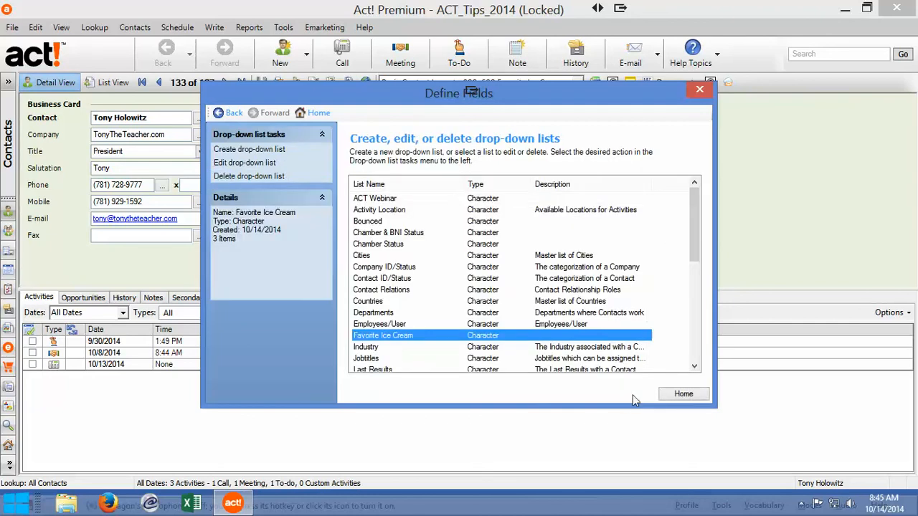
{"action": "mouse_move", "coordinate": [405, 336]}
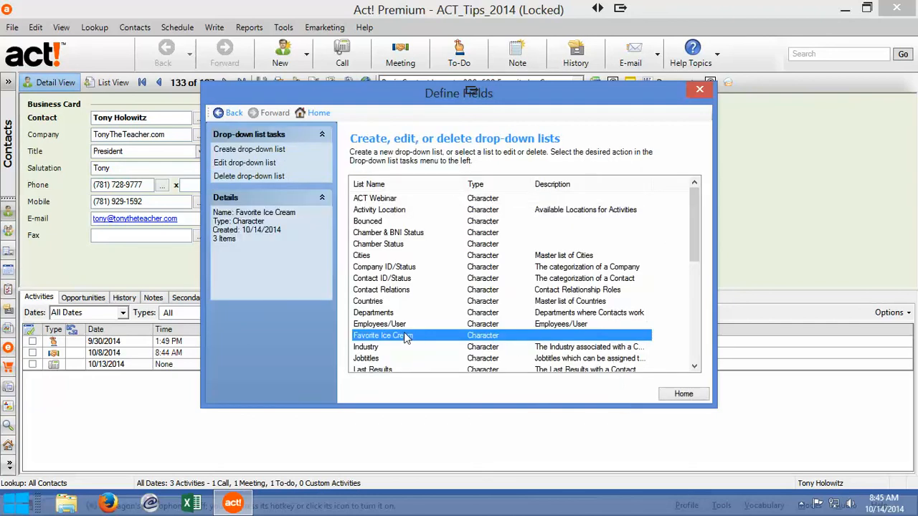
{"action": "mouse_move", "coordinate": [413, 346]}
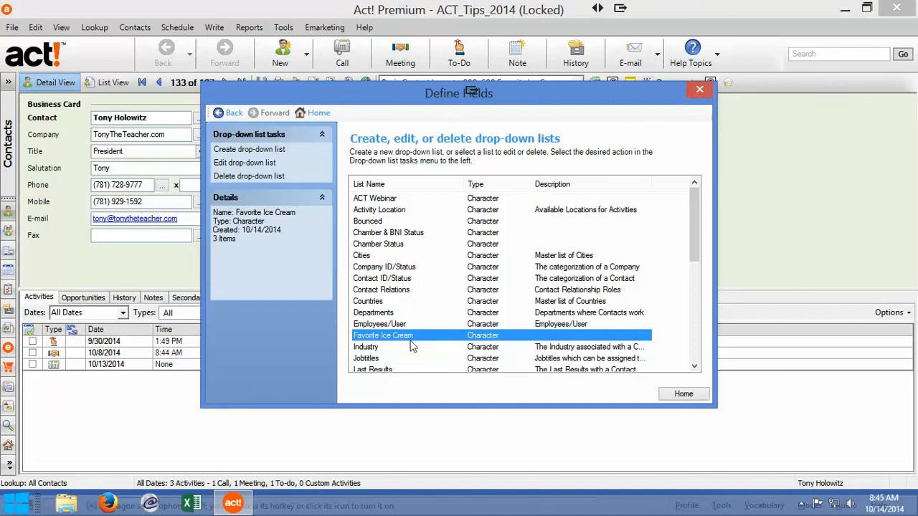
{"action": "mouse_move", "coordinate": [485, 348]}
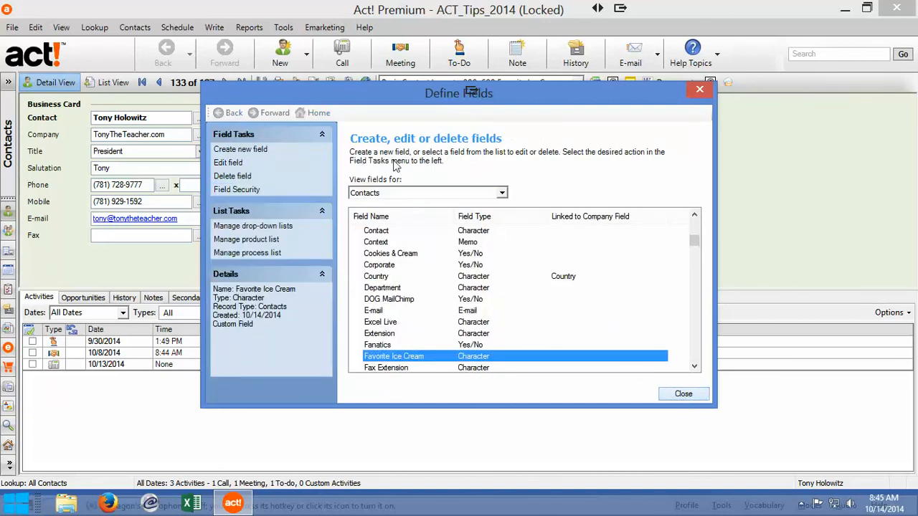
{"action": "mouse_move", "coordinate": [241, 153]}
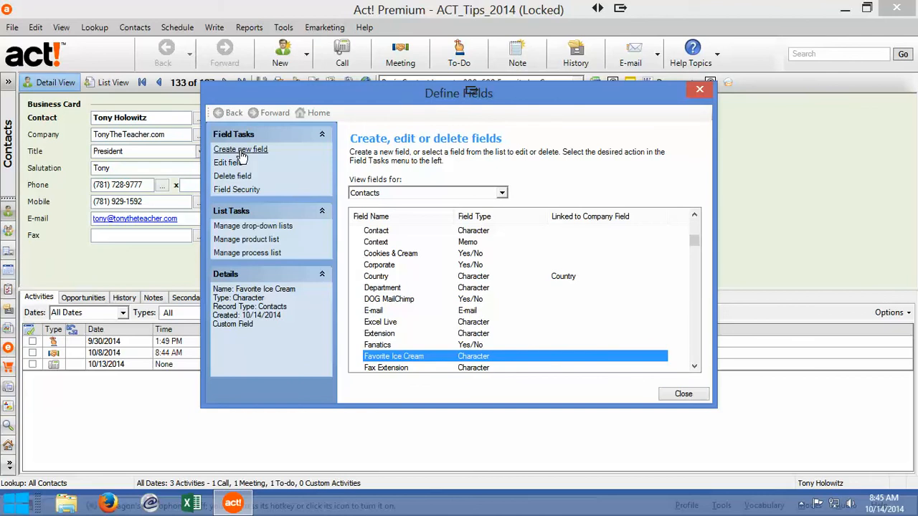
{"action": "mouse_move", "coordinate": [262, 152]}
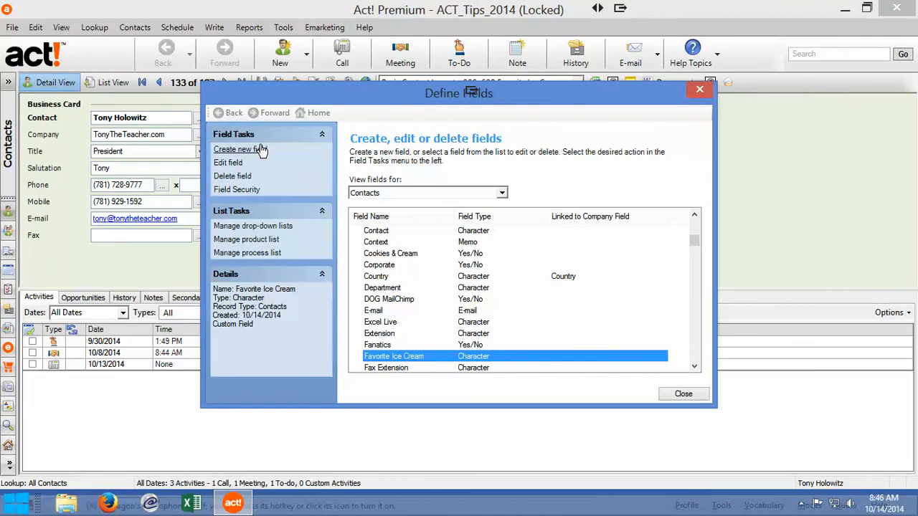
{"action": "mouse_move", "coordinate": [268, 167]}
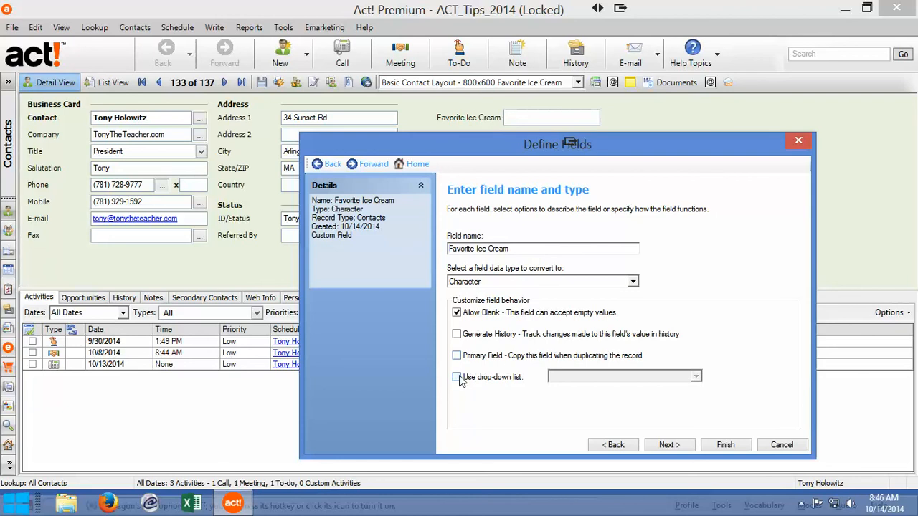
Step: Link the field to the Favorite Ice Cream list, enable Generate History, and close
{"action": "left_click", "coordinate": [457, 378]}
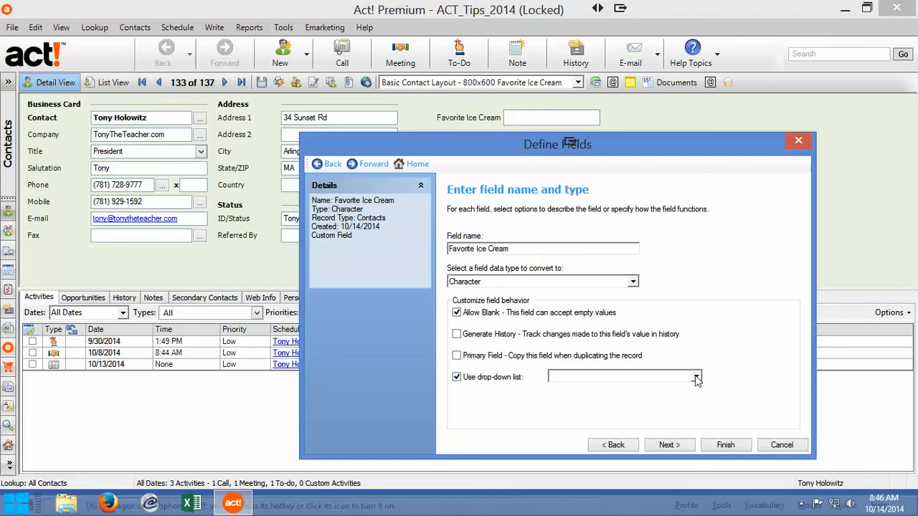
{"action": "left_click", "coordinate": [696, 376]}
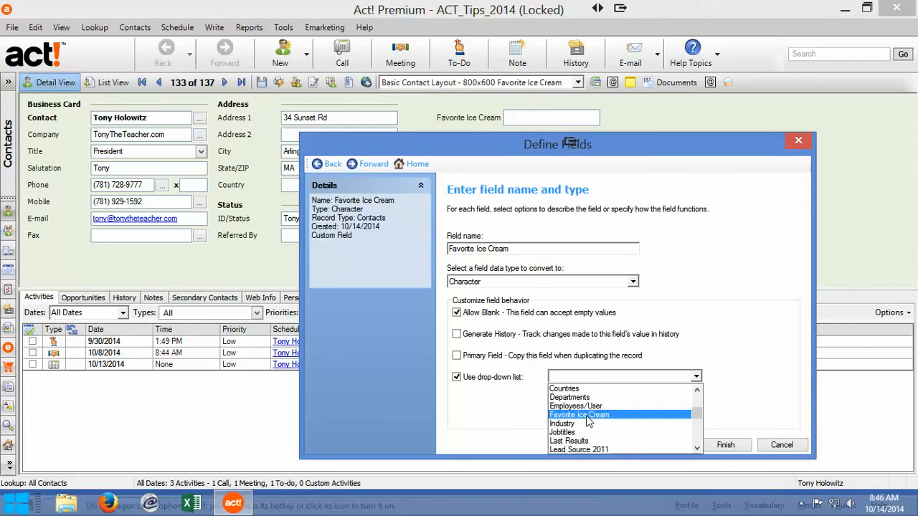
{"action": "left_click", "coordinate": [579, 414]}
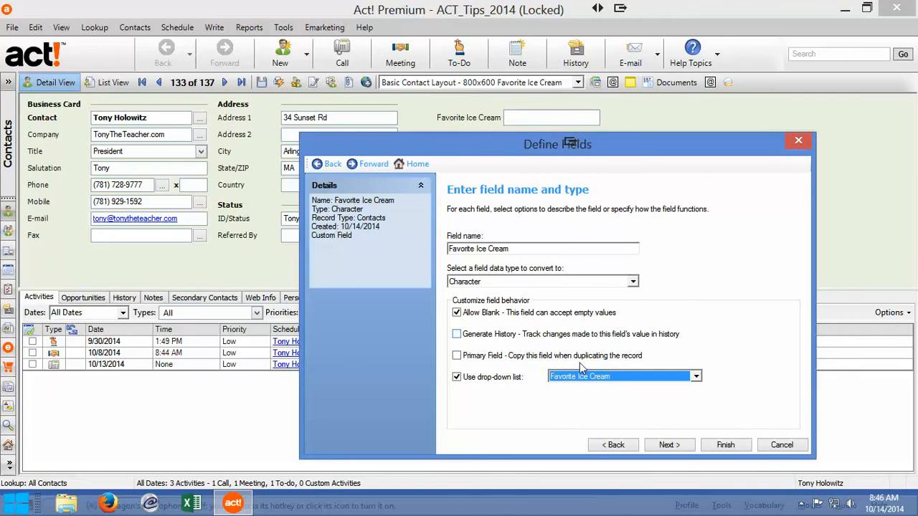
{"action": "left_click", "coordinate": [456, 335]}
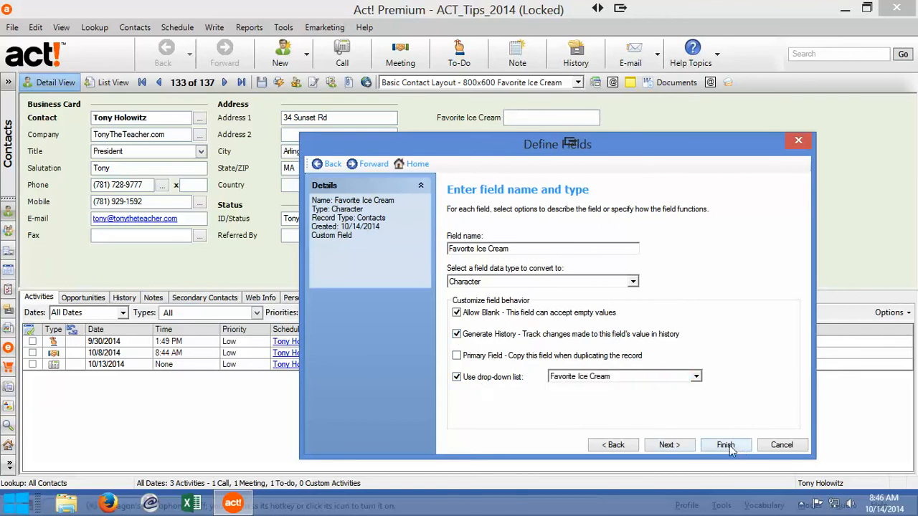
{"action": "left_click", "coordinate": [726, 445]}
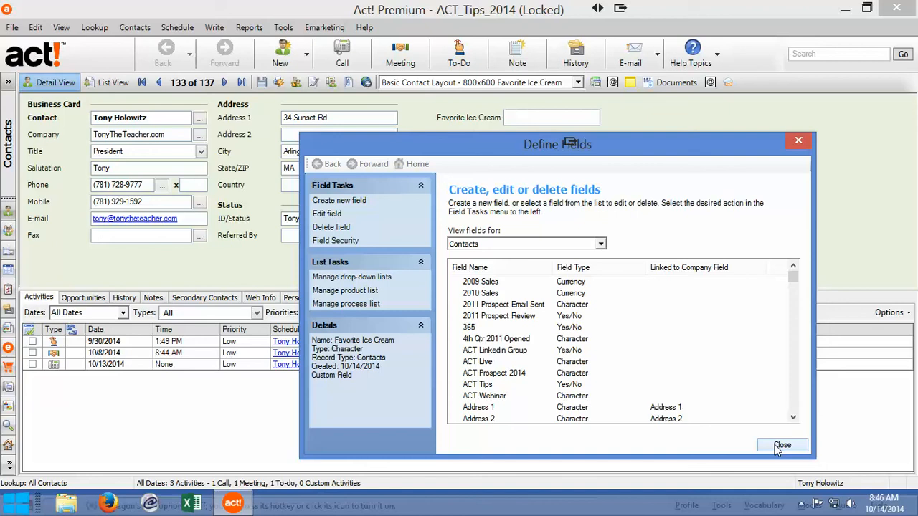
{"action": "left_click", "coordinate": [783, 444]}
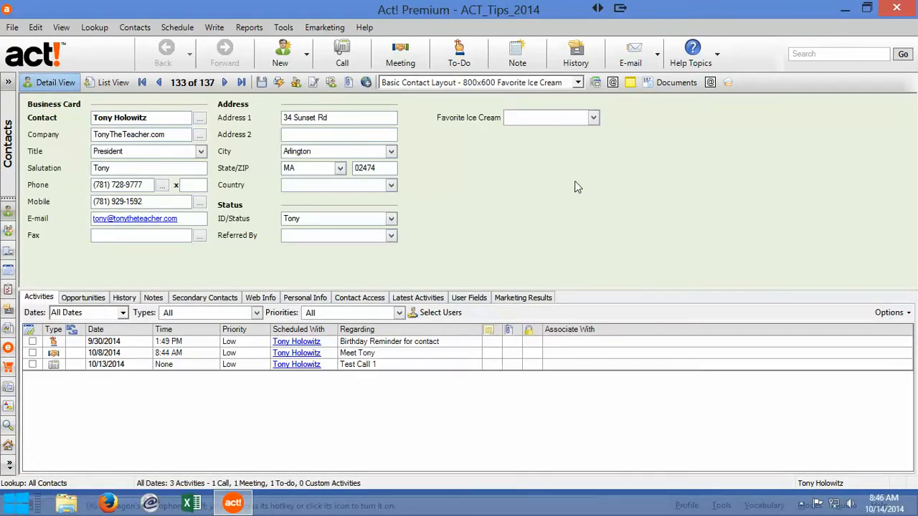
Step: Expand the contact's Favorite Ice Cream field to show Chocolate, Strawberry and Vanilla
{"action": "left_click", "coordinate": [593, 117]}
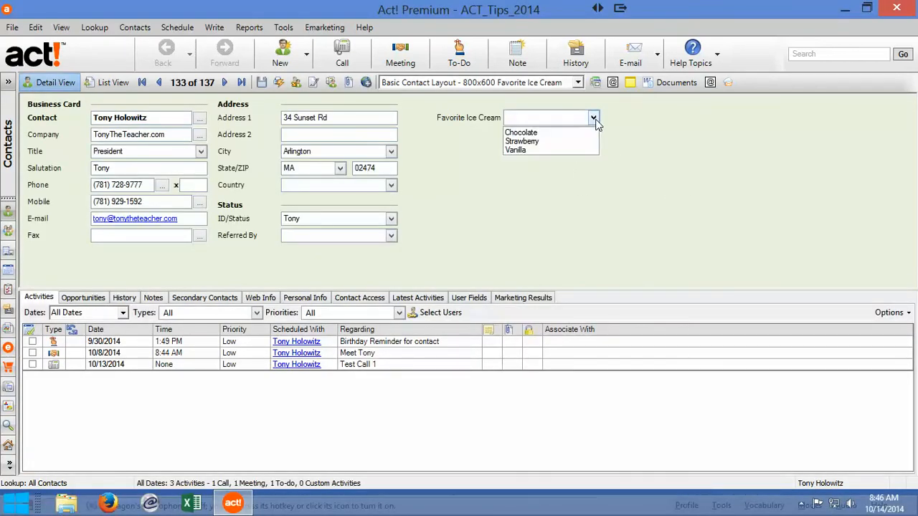
{"action": "mouse_move", "coordinate": [517, 151]}
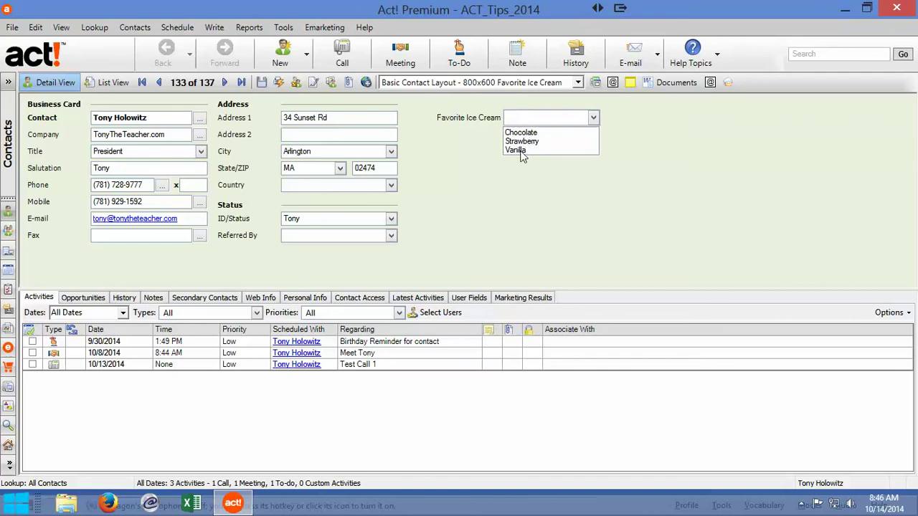
{"action": "mouse_move", "coordinate": [588, 157]}
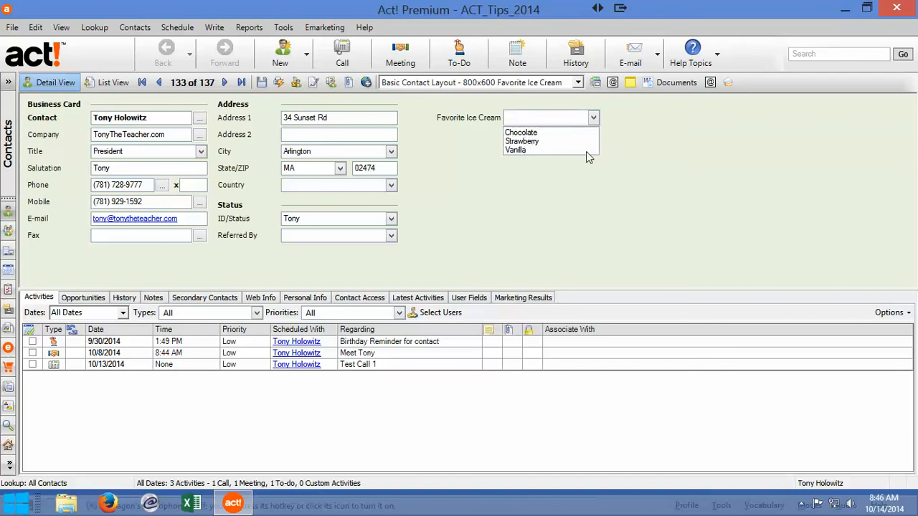